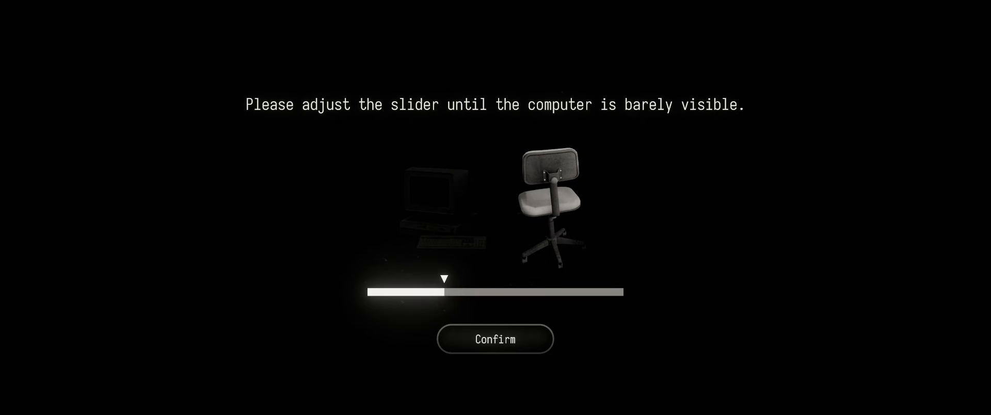
# - Dim the brightness slider until the computer is barely visible
pyautogui.moveTo(444, 291); pyautogui.dragTo(367, 291)
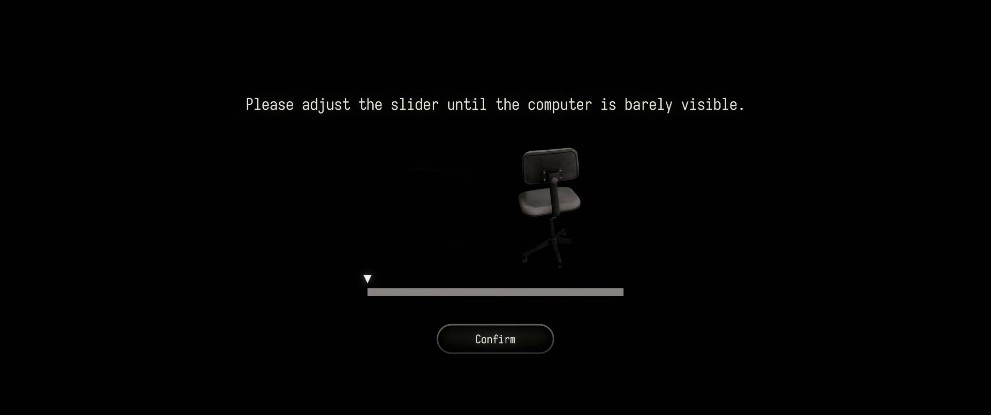
pyautogui.moveTo(368, 279); pyautogui.dragTo(405, 279)
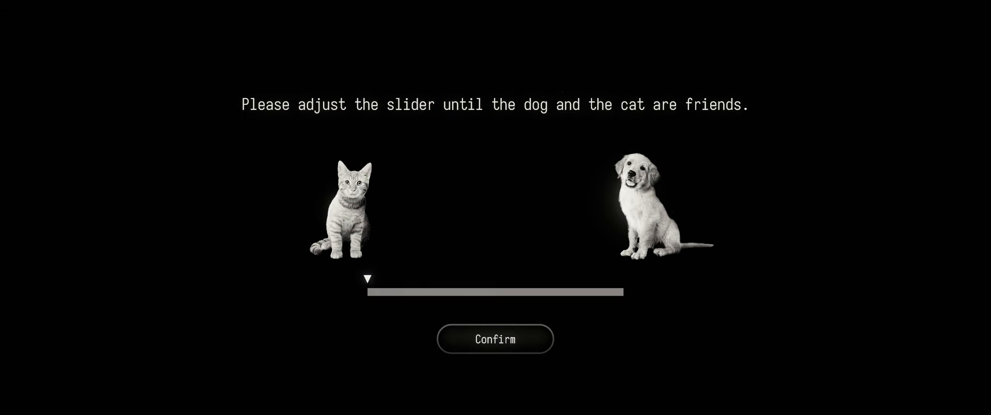
# - Slide the dog and cat together as friends and confirm the answer
pyautogui.moveTo(367, 278); pyautogui.dragTo(570, 278)
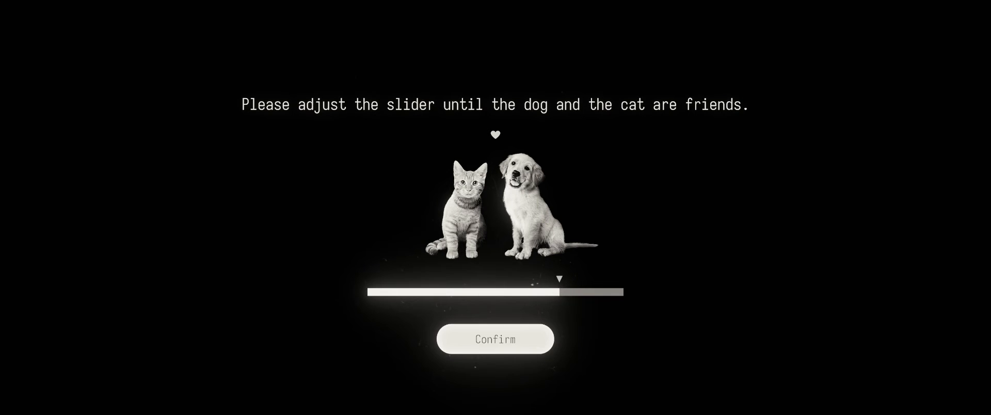
pyautogui.click(494, 338)
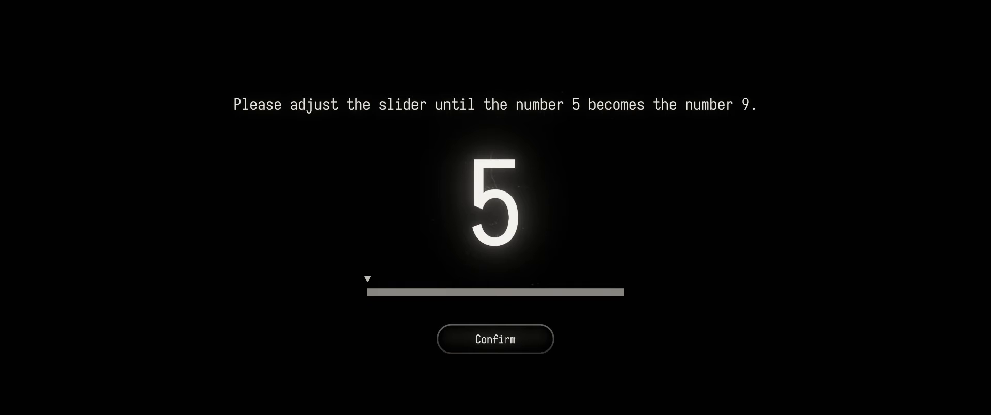
# - Nudge the slider to turn the number 5 toward 9
pyautogui.moveTo(368, 279); pyautogui.dragTo(380, 279)
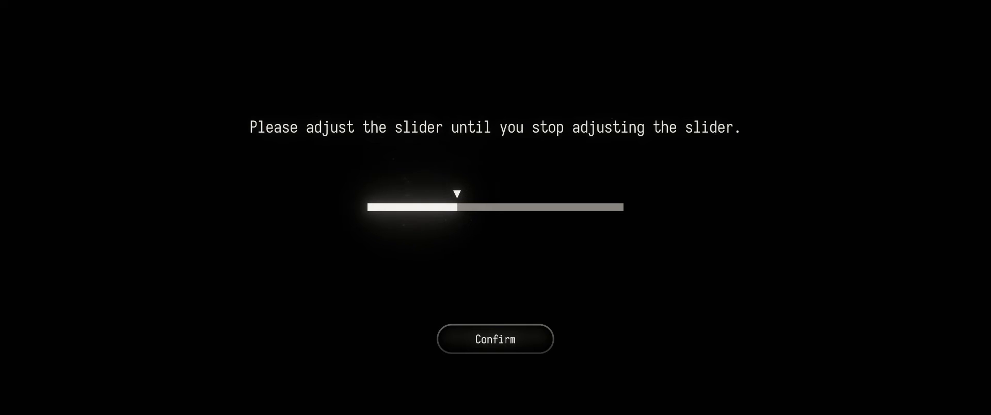
# - Raise the stop-adjusting slider value and then stop adjusting
pyautogui.moveTo(457, 194); pyautogui.dragTo(571, 194)
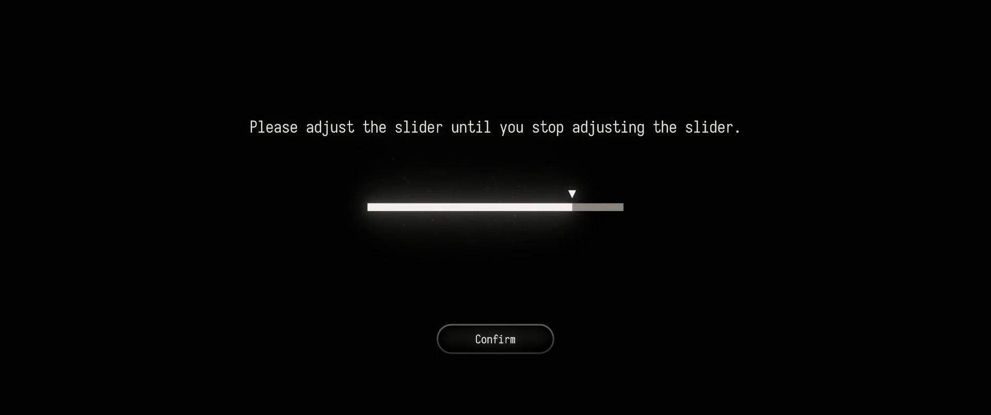
pyautogui.moveTo(572, 206); pyautogui.dragTo(622, 206)
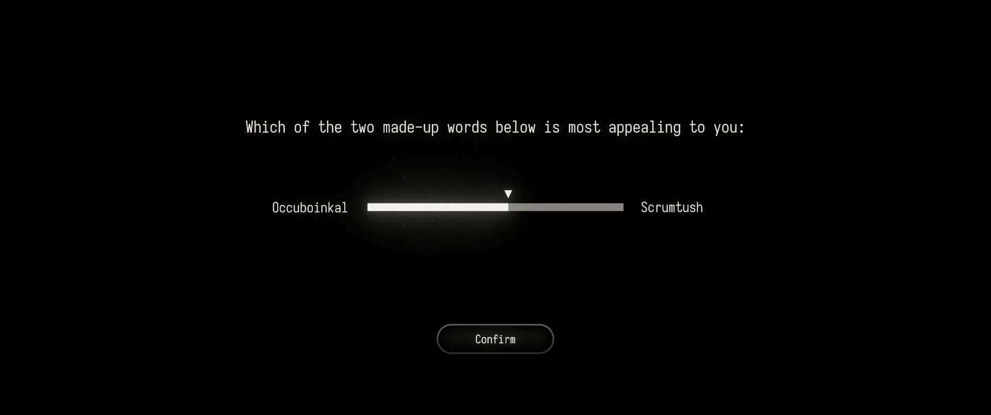
# - Lean the word preference toward Scrumtush and confirm it
pyautogui.moveTo(509, 194); pyautogui.dragTo(547, 194)
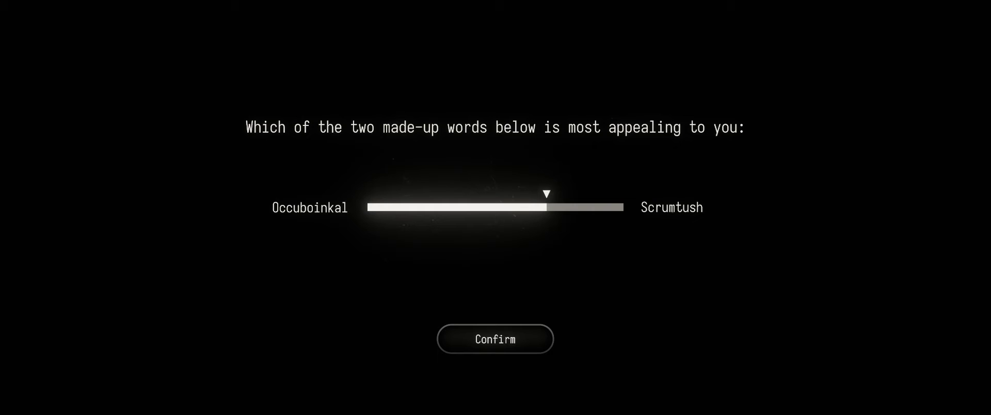
pyautogui.click(494, 339)
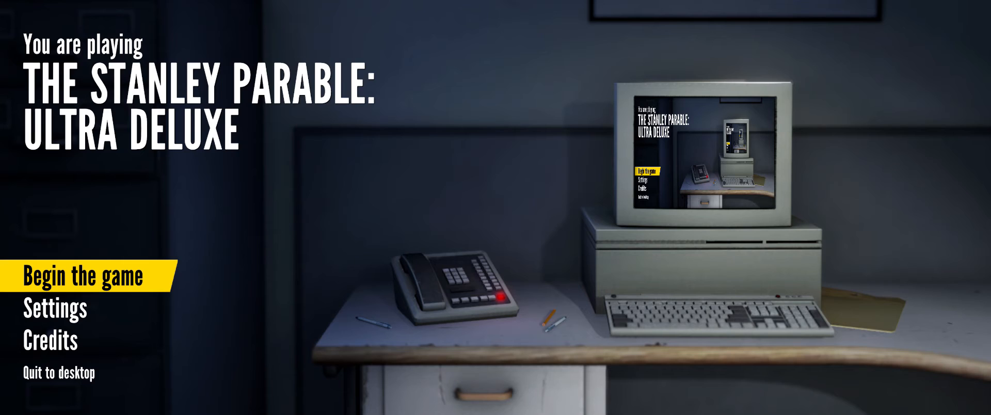
# - Begin the game from the main menu
pyautogui.click(84, 276)
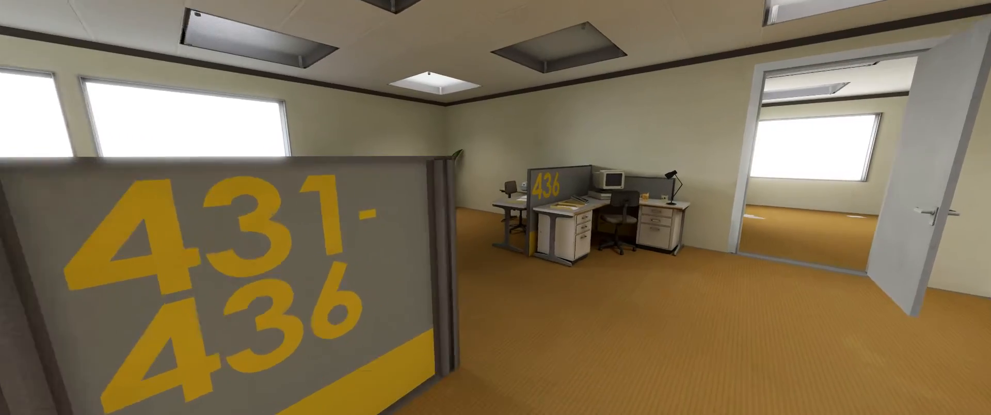
pyautogui.moveTo(495, 208)
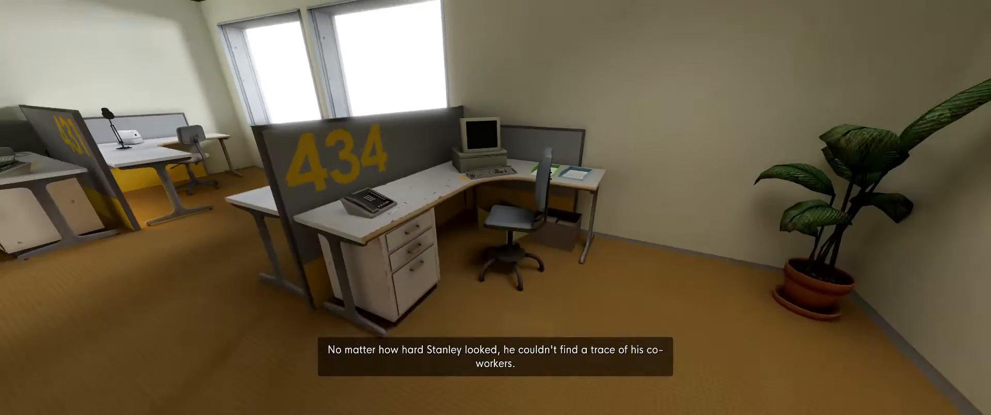
pyautogui.moveTo(496, 207)
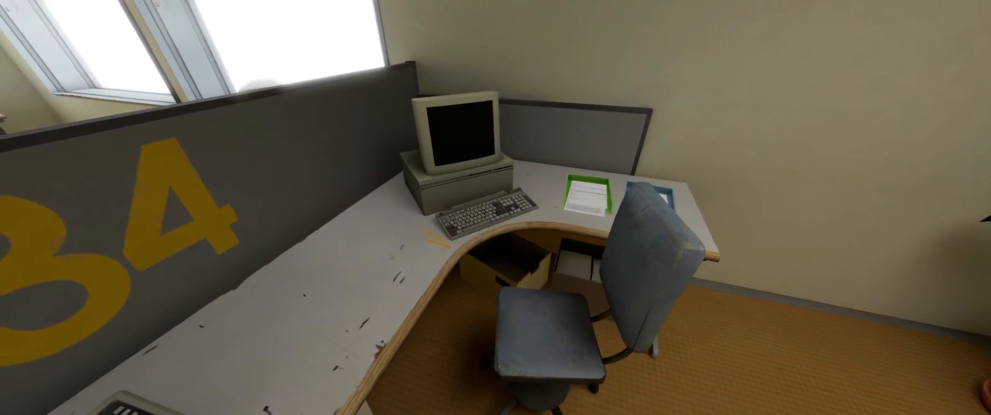
# - Walk past cubicles 431-436 to inspect Stanley's desk 434
pyautogui.scroll(-3)
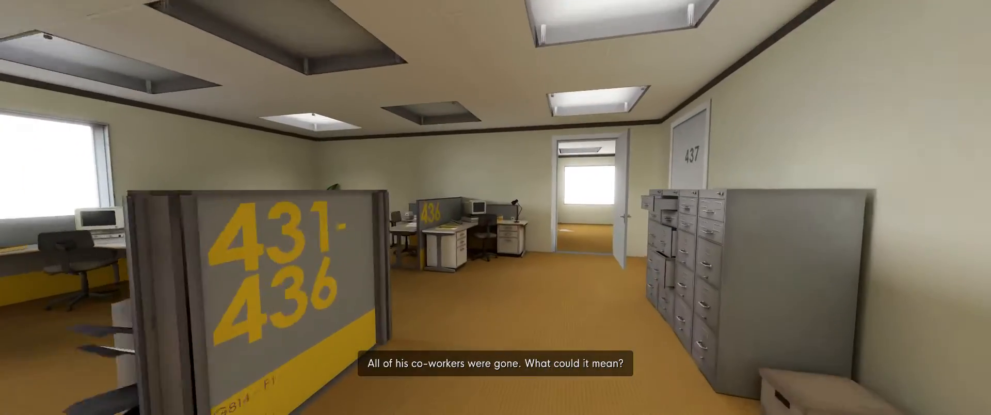
pyautogui.moveTo(496, 207)
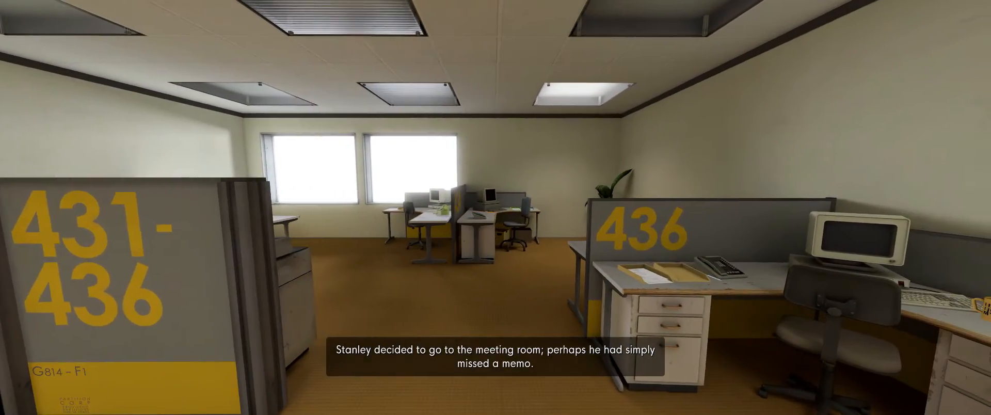
pyautogui.moveTo(495, 207)
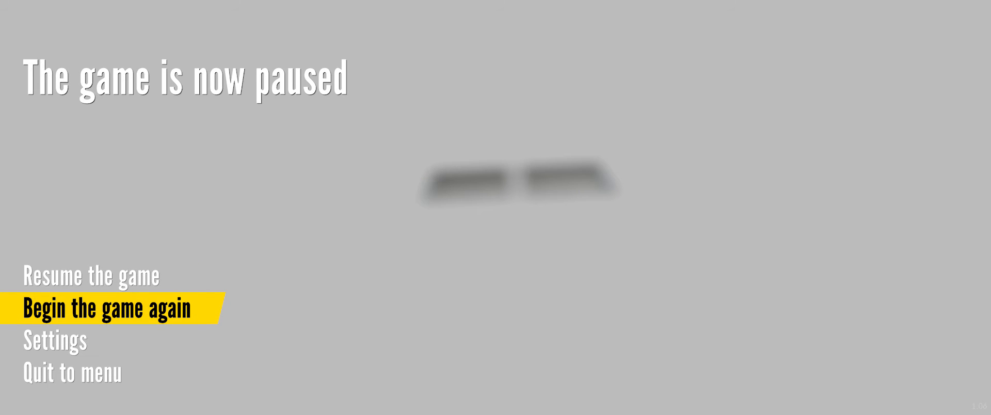
# - Restart the whole game from the very beginning via the pause menu
pyautogui.click(107, 309)
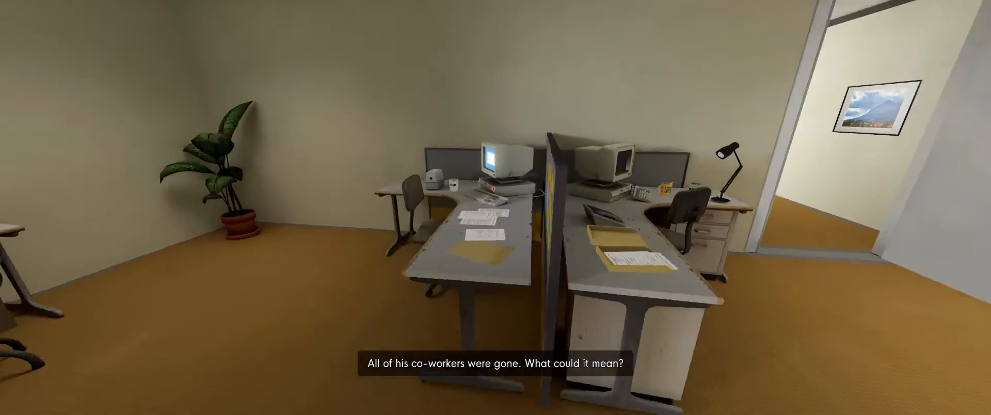
pyautogui.moveTo(495, 208)
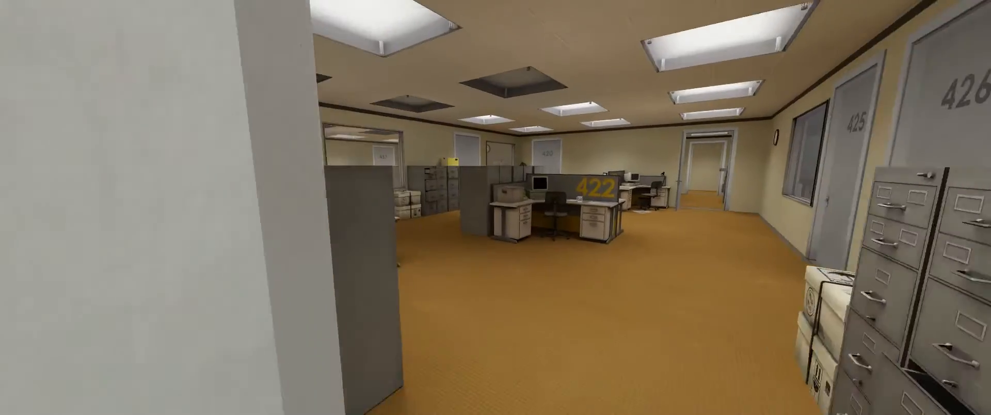
pyautogui.moveTo(495, 207)
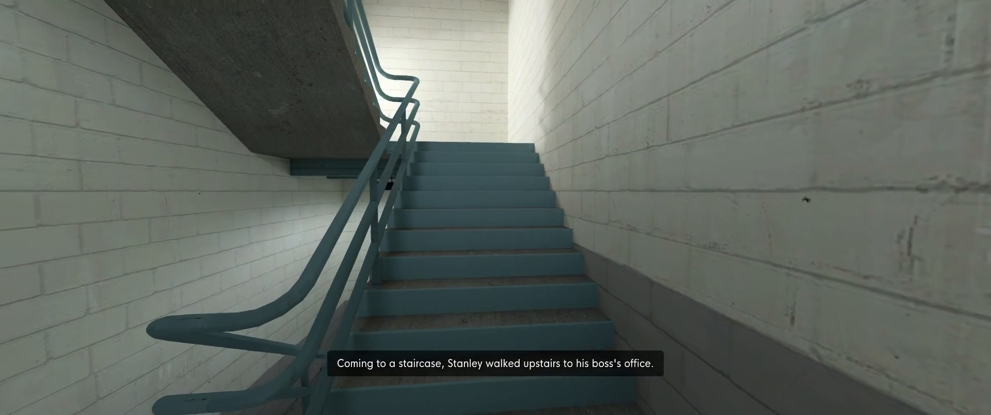
# - Walk up the concrete stairwell toward the boss's office
pyautogui.press('w')
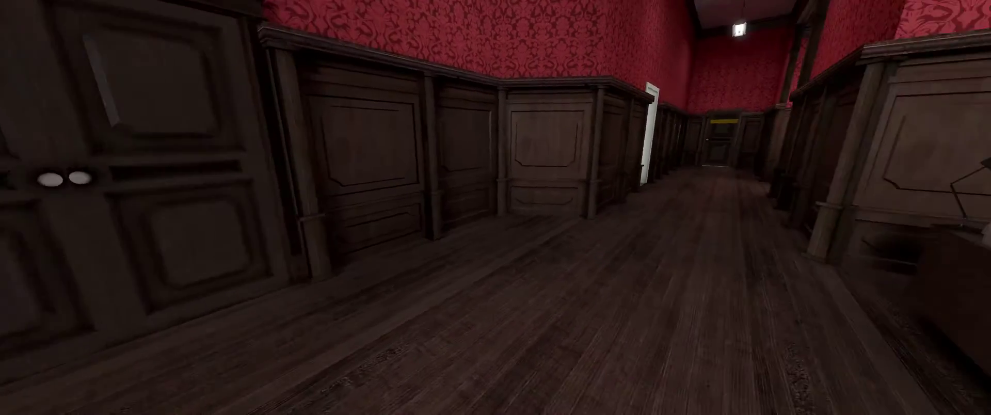
pyautogui.moveTo(495, 208)
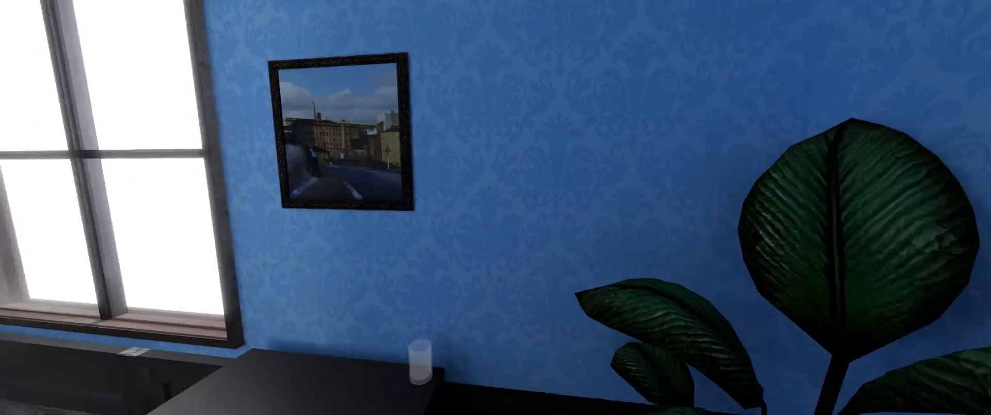
pyautogui.moveTo(495, 207)
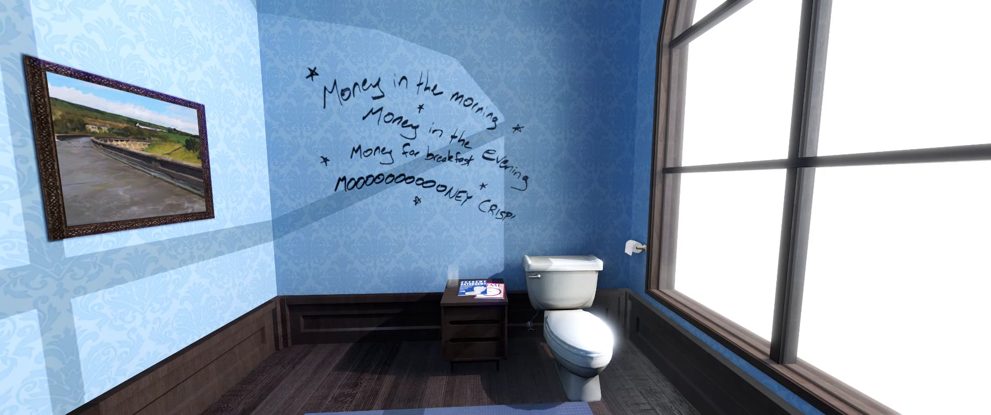
pyautogui.moveTo(495, 207)
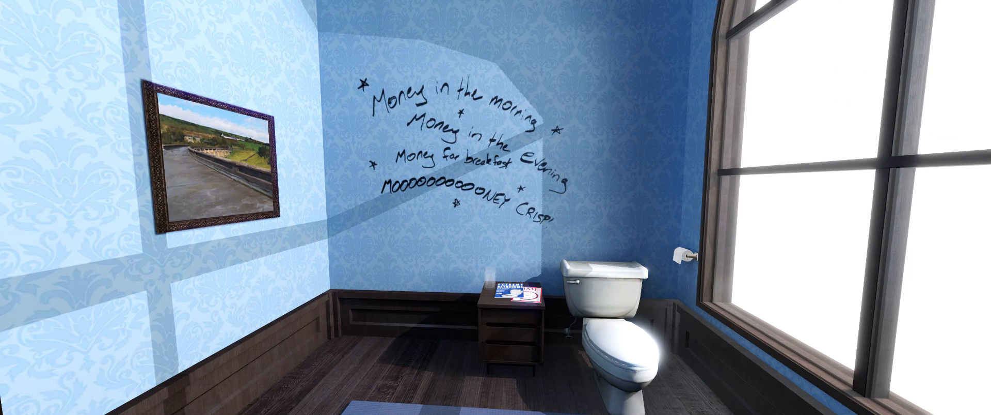
pyautogui.moveTo(252, 208)
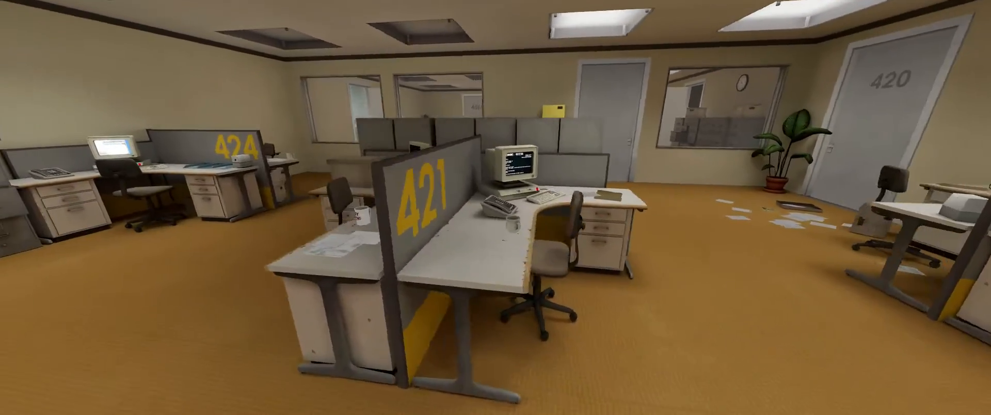
pyautogui.moveTo(495, 207)
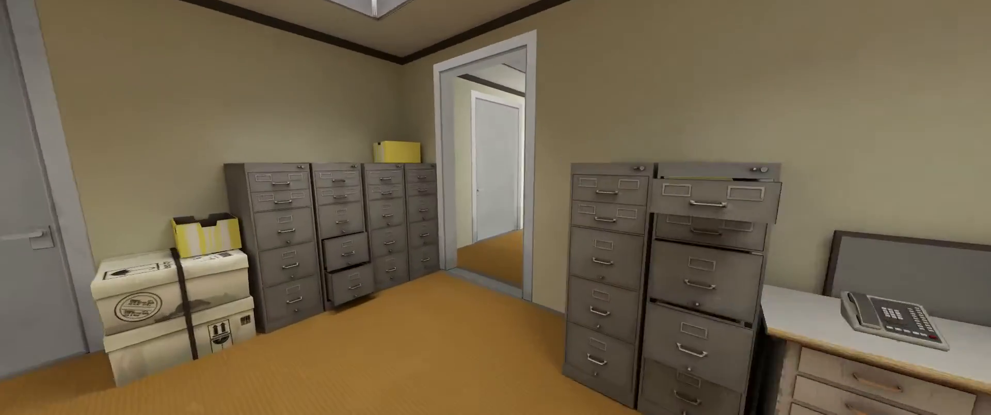
pyautogui.moveTo(495, 207)
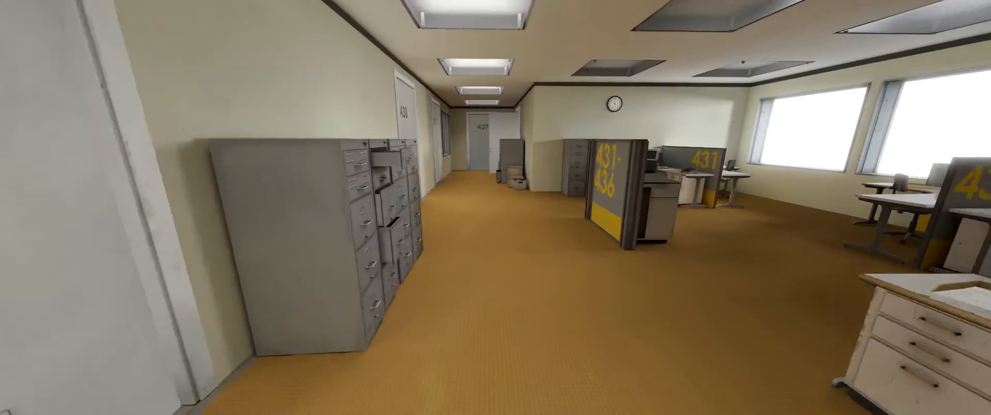
pyautogui.moveTo(495, 207)
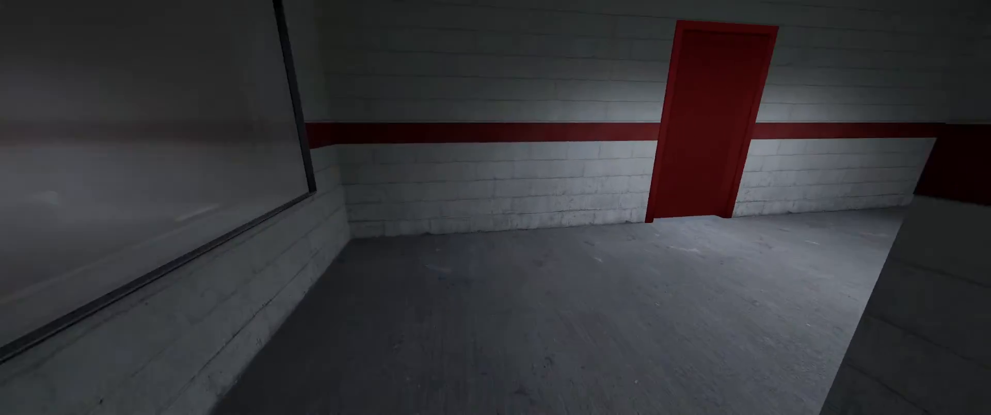
pyautogui.moveTo(495, 207)
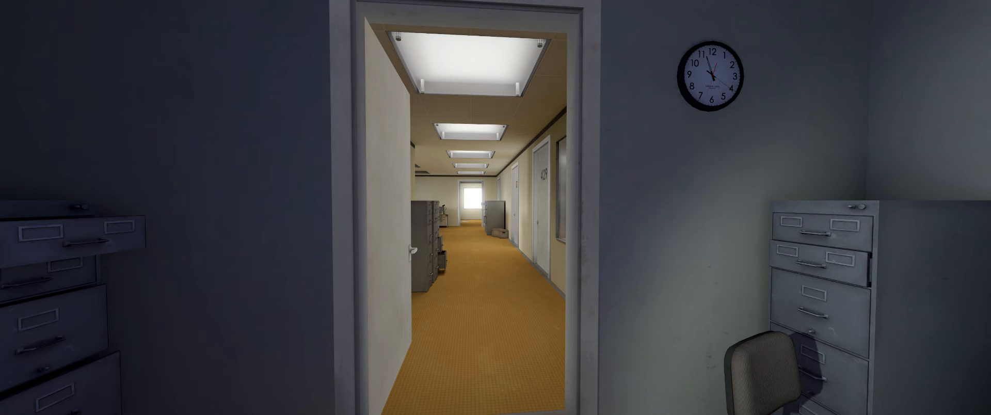
# - Move forward in the dark office toward the doorway and lit corridor
pyautogui.press('w')
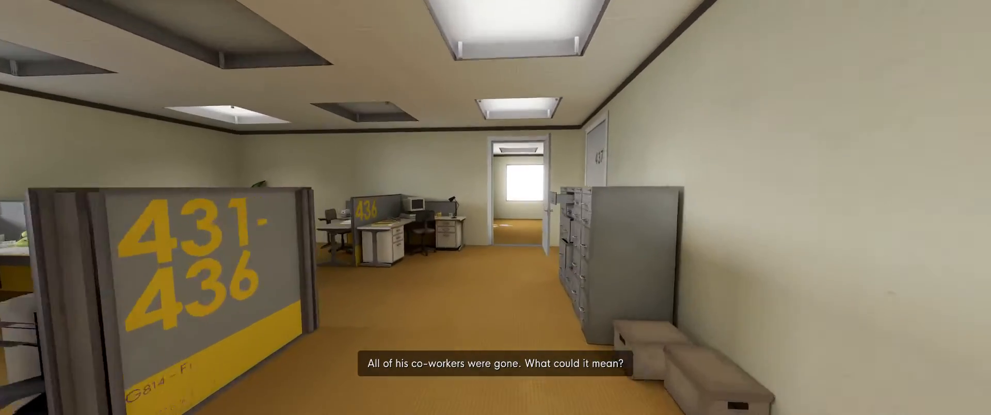
pyautogui.moveTo(495, 208)
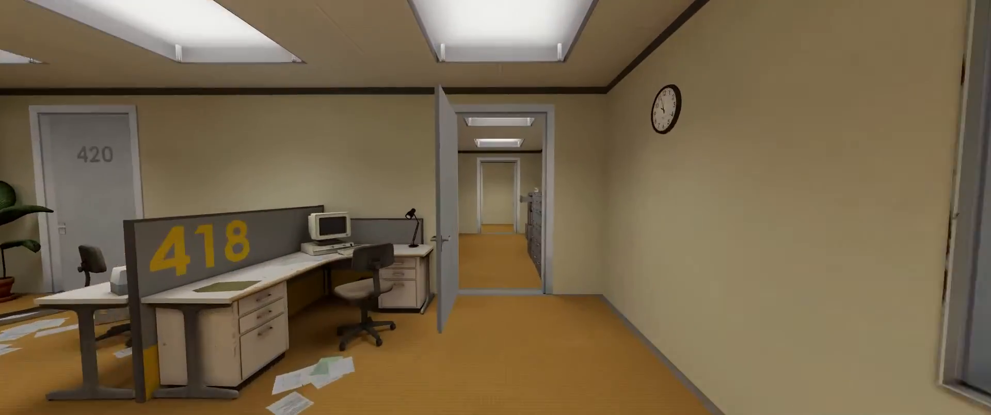
# - Walk forward past cubicle 418 and office 420 into the hallway
pyautogui.press('W')
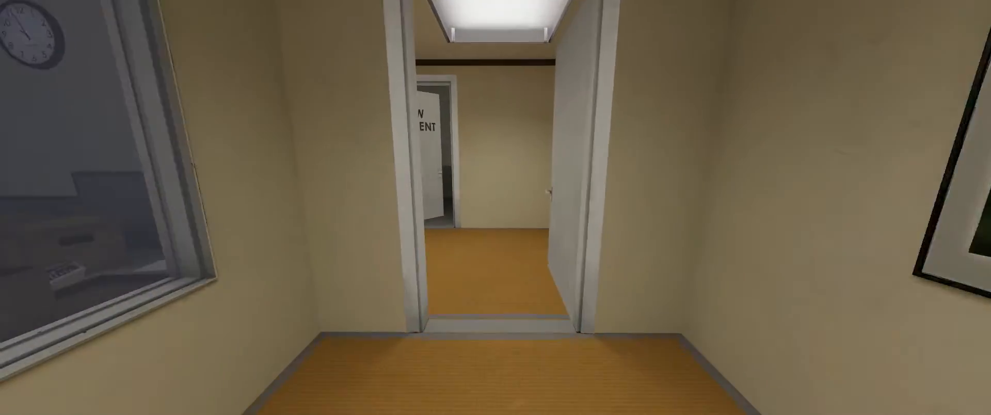
pyautogui.press('w')
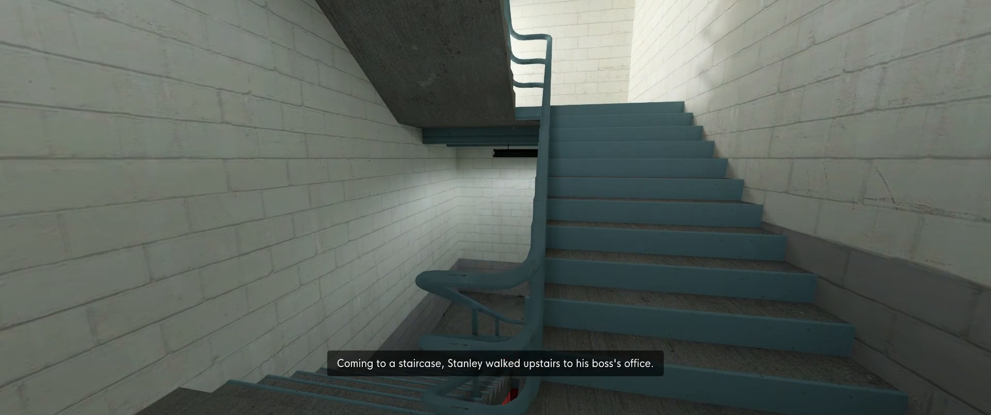
pyautogui.moveTo(495, 207)
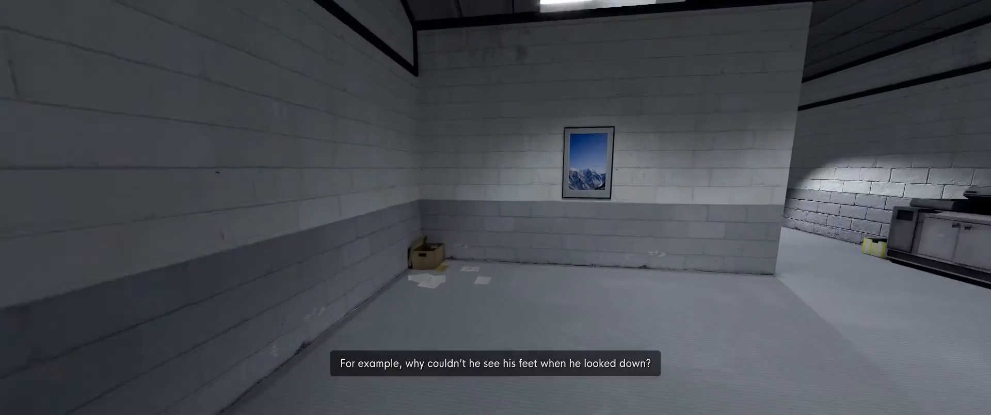
pyautogui.moveTo(495, 207)
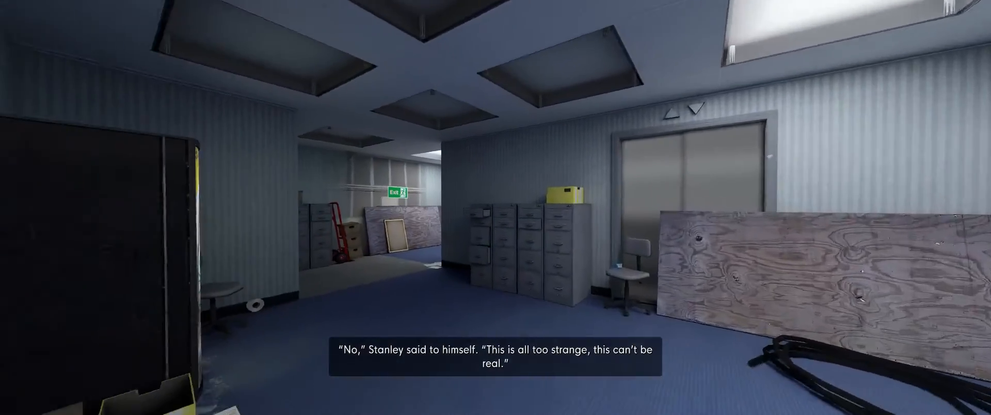
pyautogui.moveTo(495, 207)
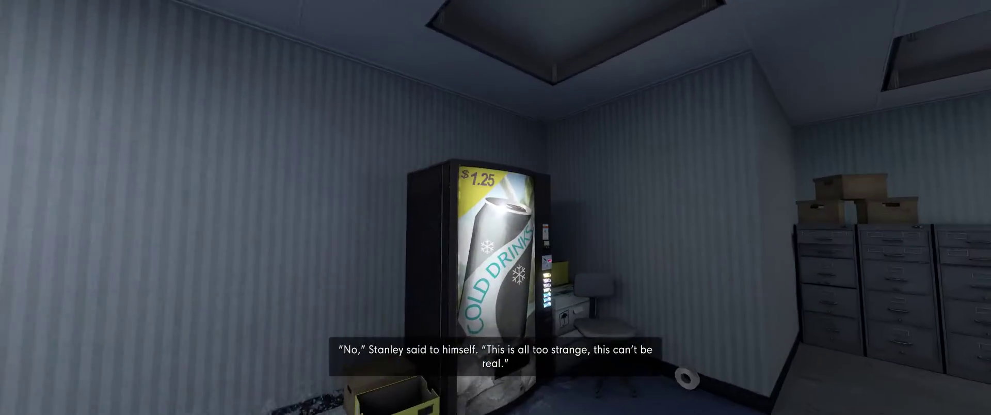
pyautogui.moveTo(495, 208)
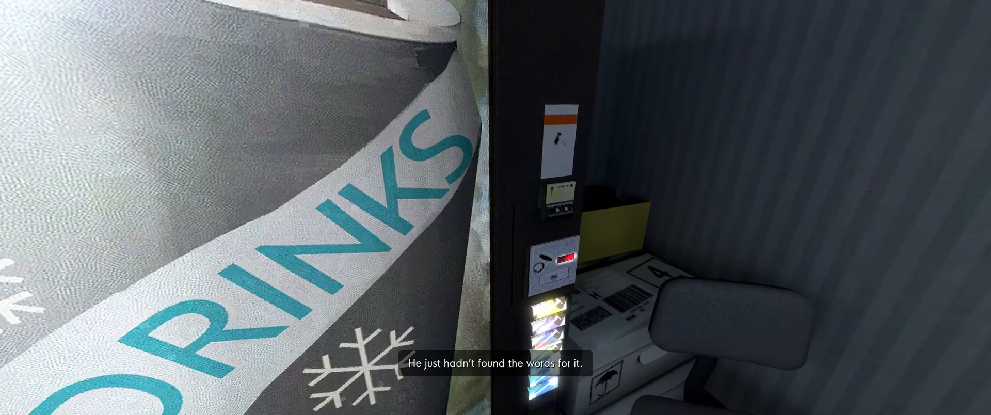
pyautogui.moveTo(496, 207)
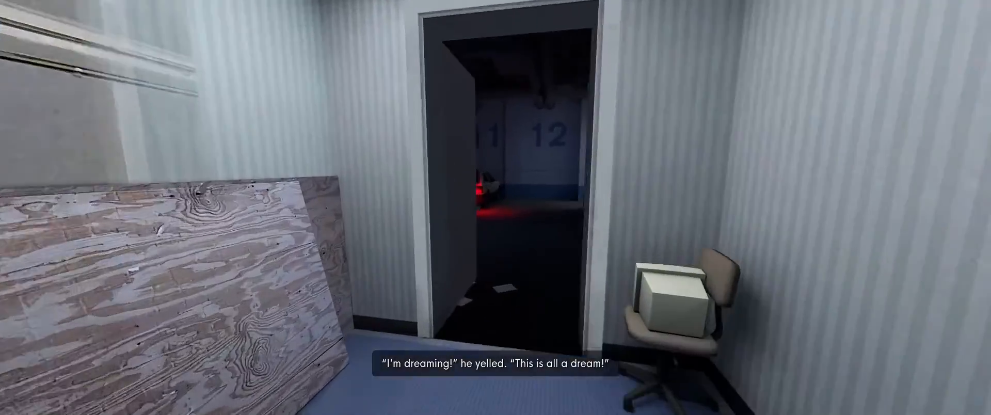
# - Walk through the dreamlike office, parking garage and brick corridors toward the waiting room
pyautogui.press('w')
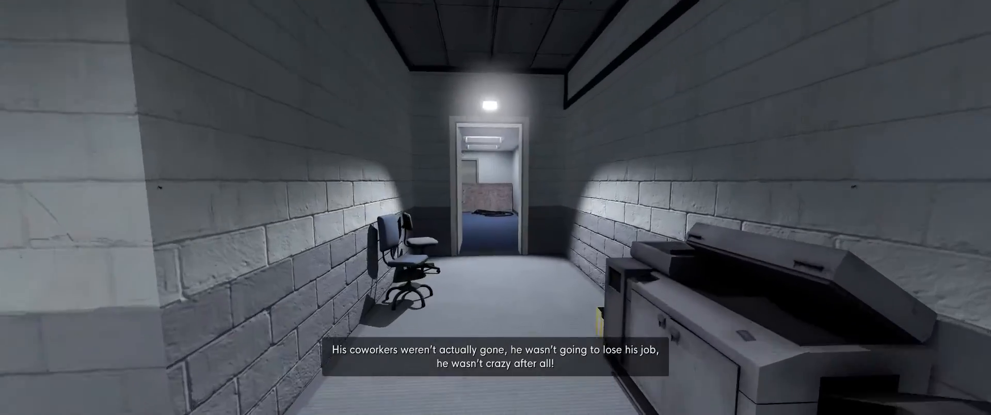
pyautogui.press('w')
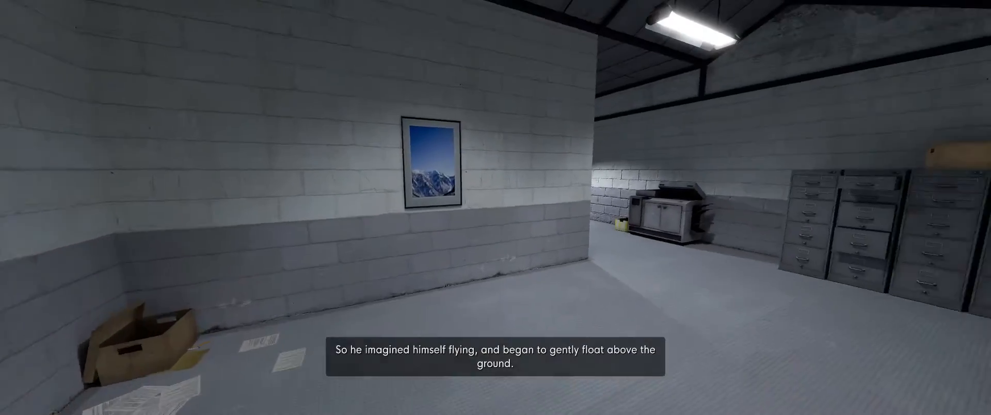
pyautogui.moveTo(495, 207)
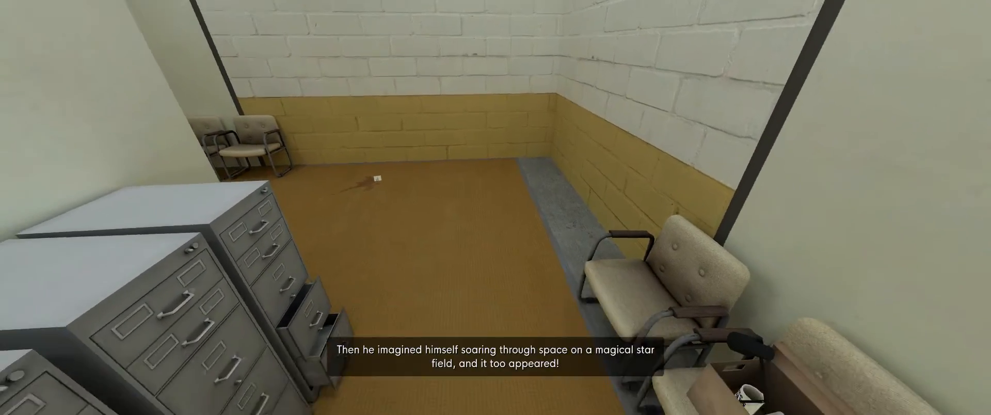
pyautogui.moveTo(495, 207)
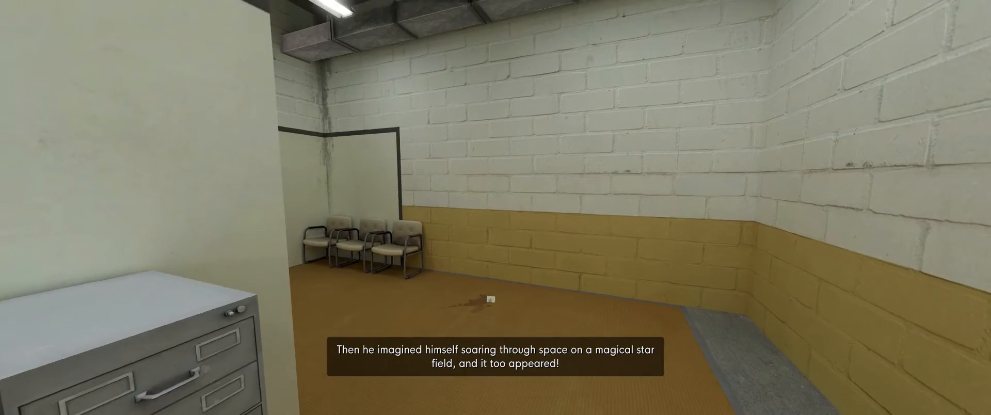
pyautogui.moveTo(495, 207)
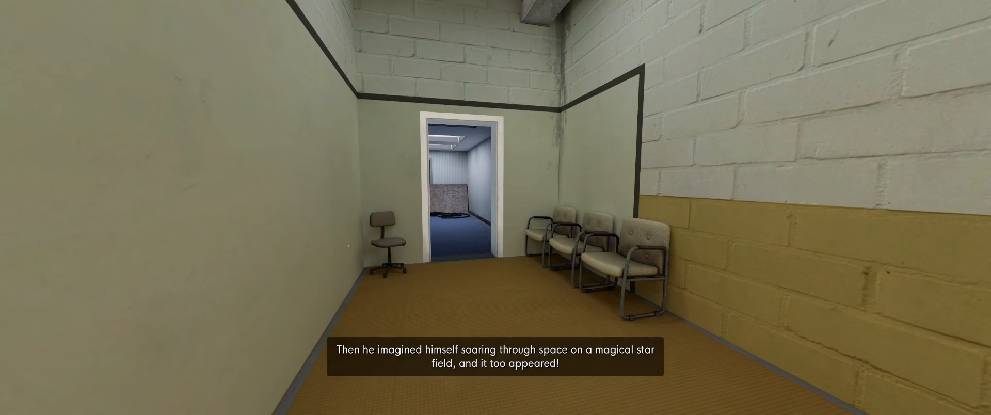
pyautogui.moveTo(495, 207)
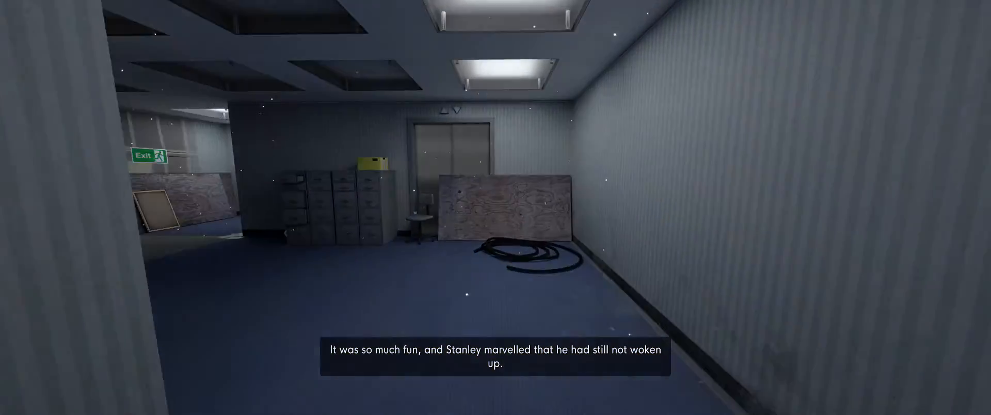
pyautogui.moveTo(495, 207)
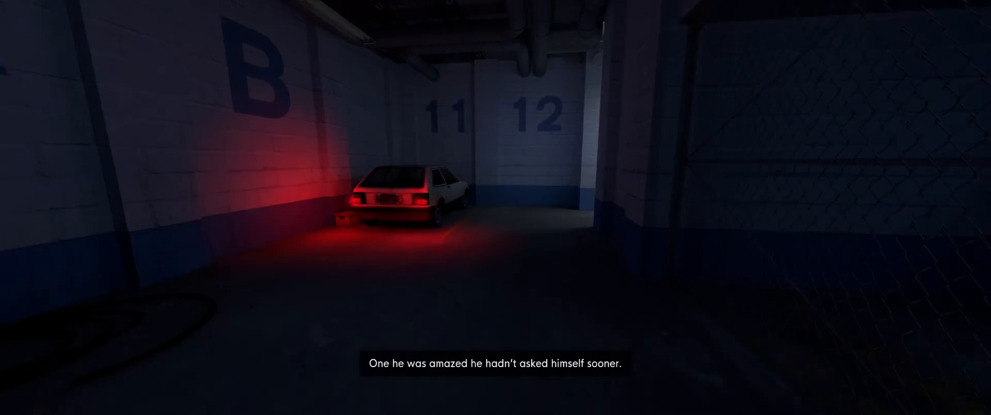
pyautogui.moveTo(495, 208)
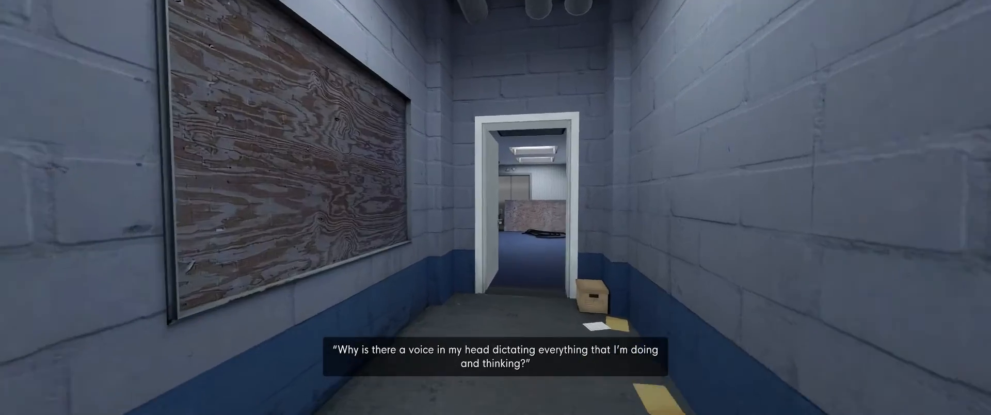
pyautogui.press('w')
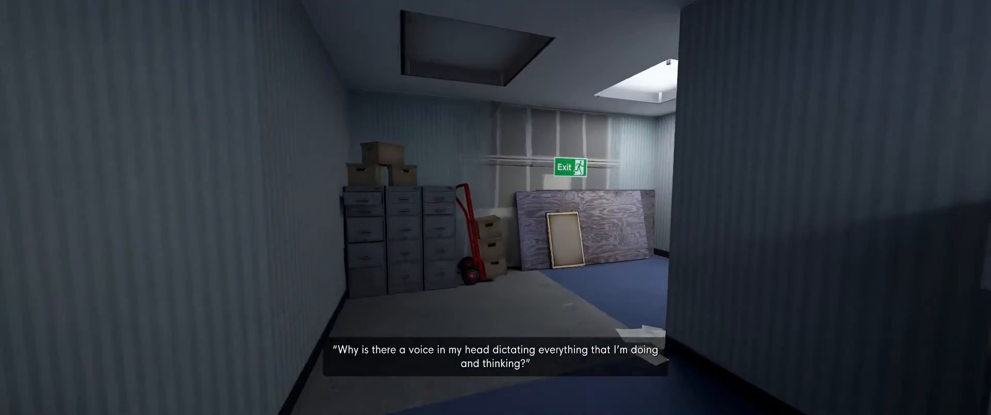
pyautogui.moveTo(495, 208)
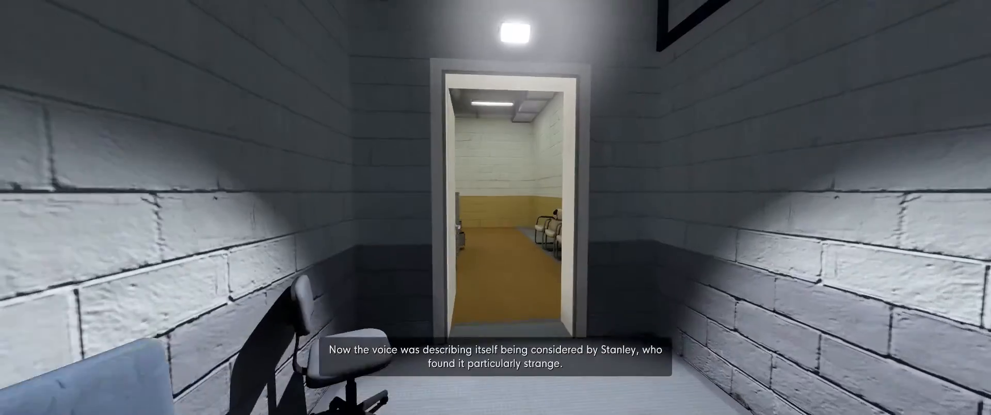
# - Walk into the green waiting room with chairs and face the doorway to the hallway
pyautogui.press('w')
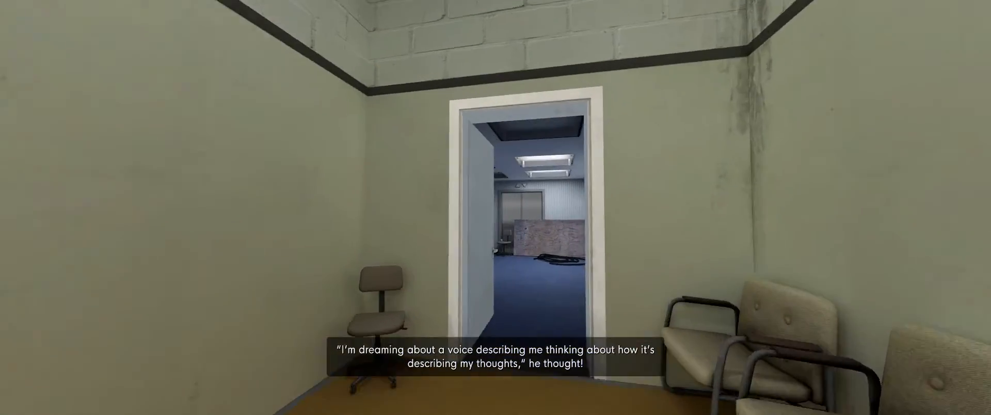
pyautogui.press('w')
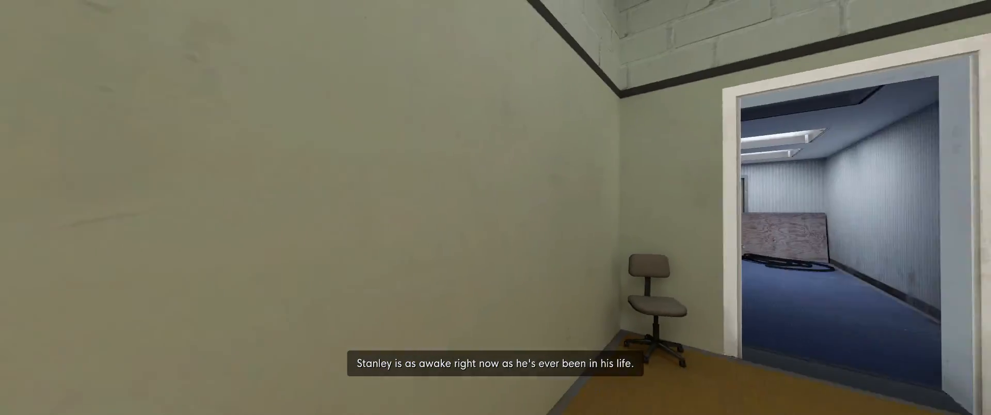
# - Walk through the doorway into the striped office corridor as the scene turns red
pyautogui.press('w')
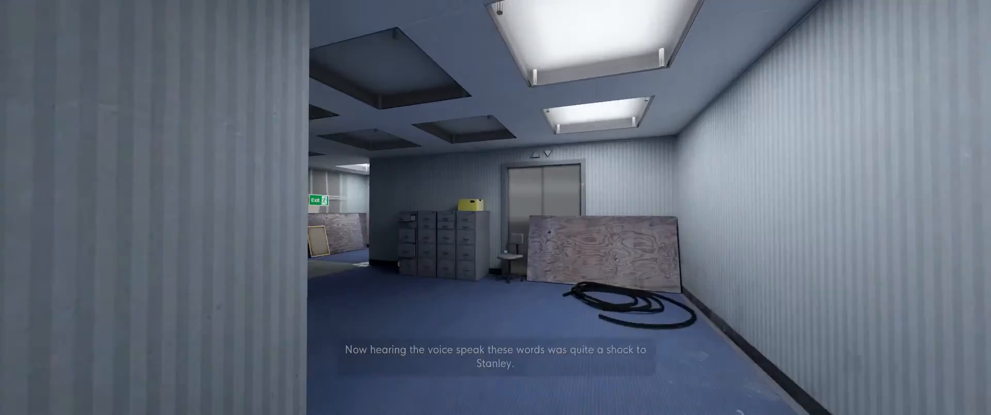
pyautogui.moveTo(495, 207)
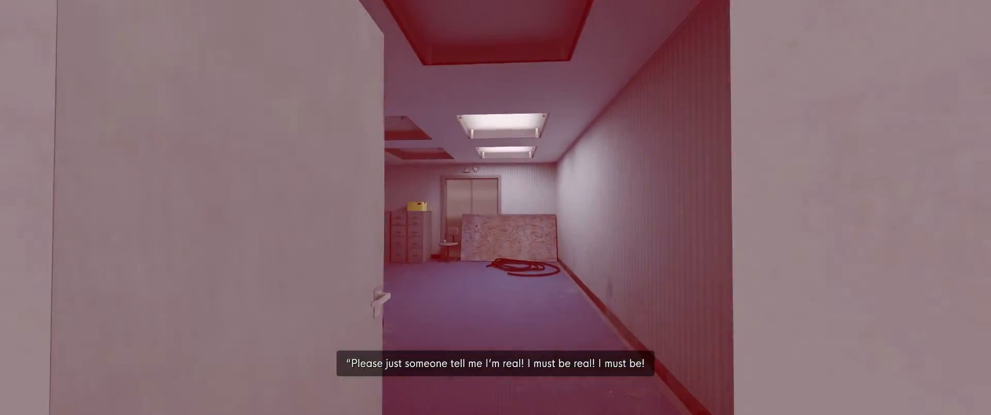
pyautogui.press('w')
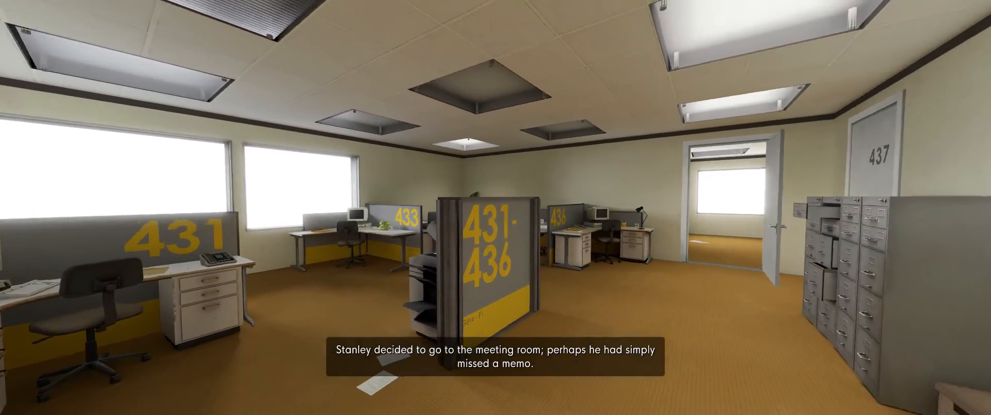
pyautogui.moveTo(495, 208)
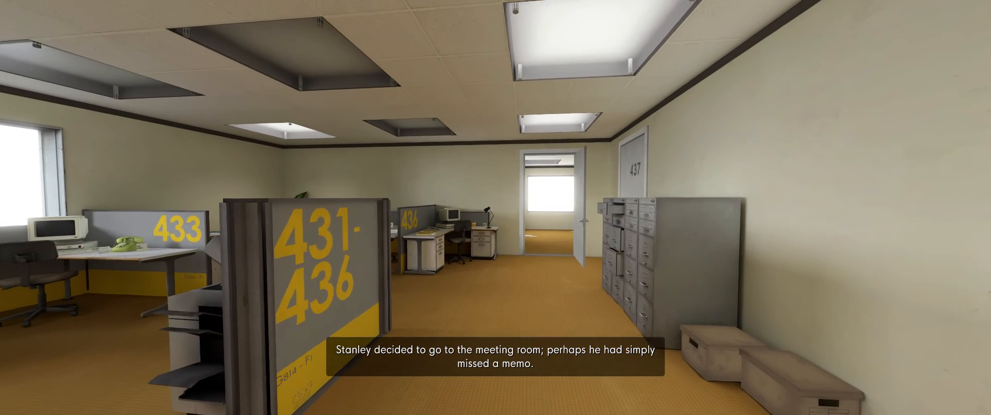